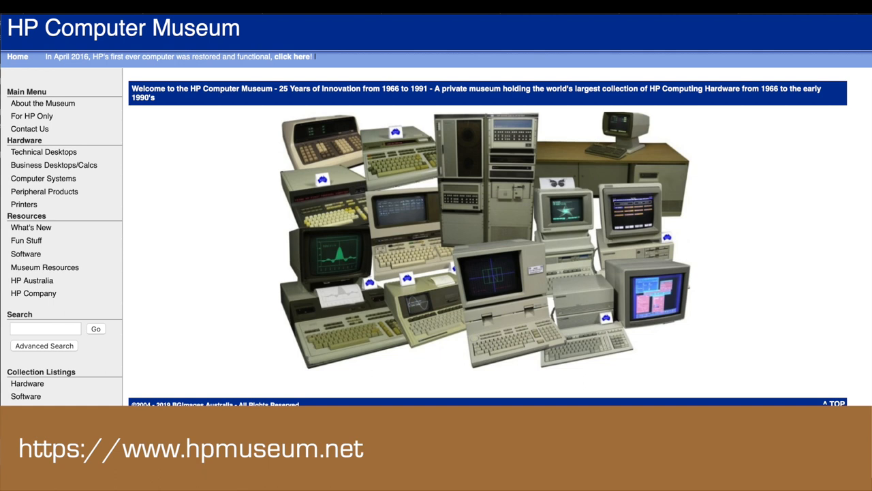
{"action": "scroll", "scroll_direction": "down", "scroll_amount": 3}
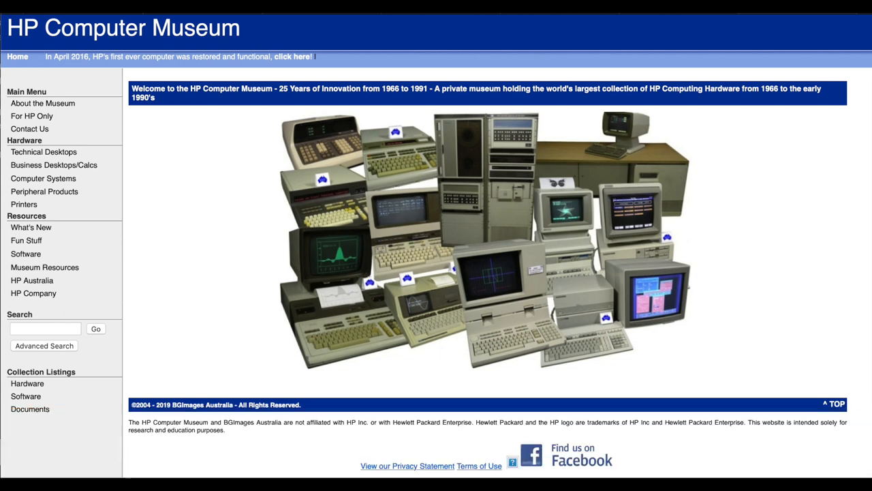